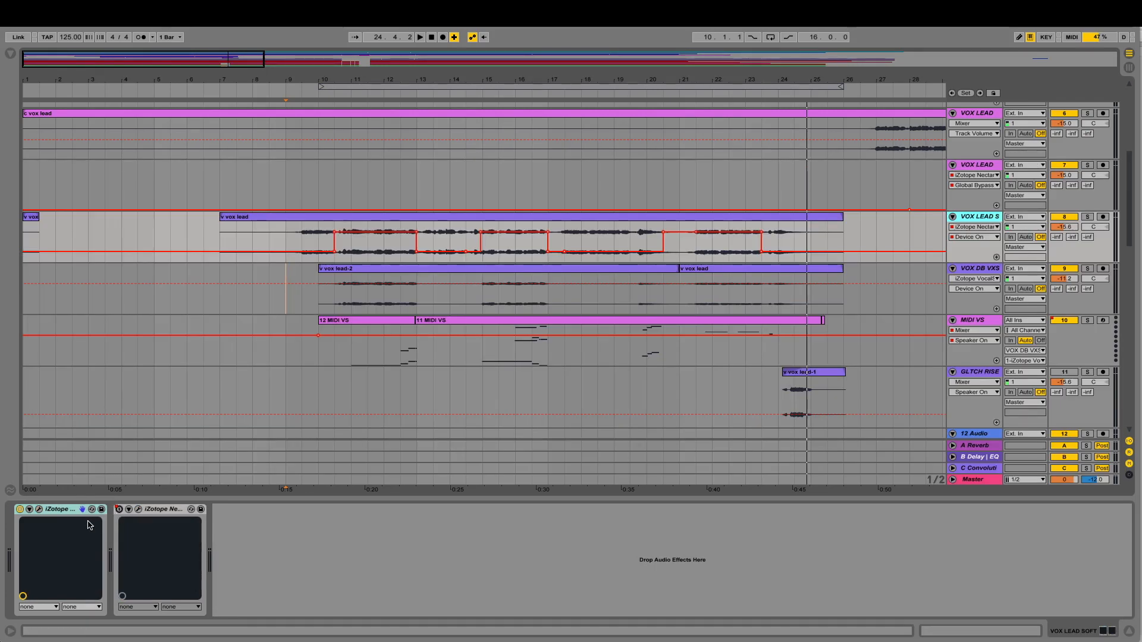
mouse_move(24, 505)
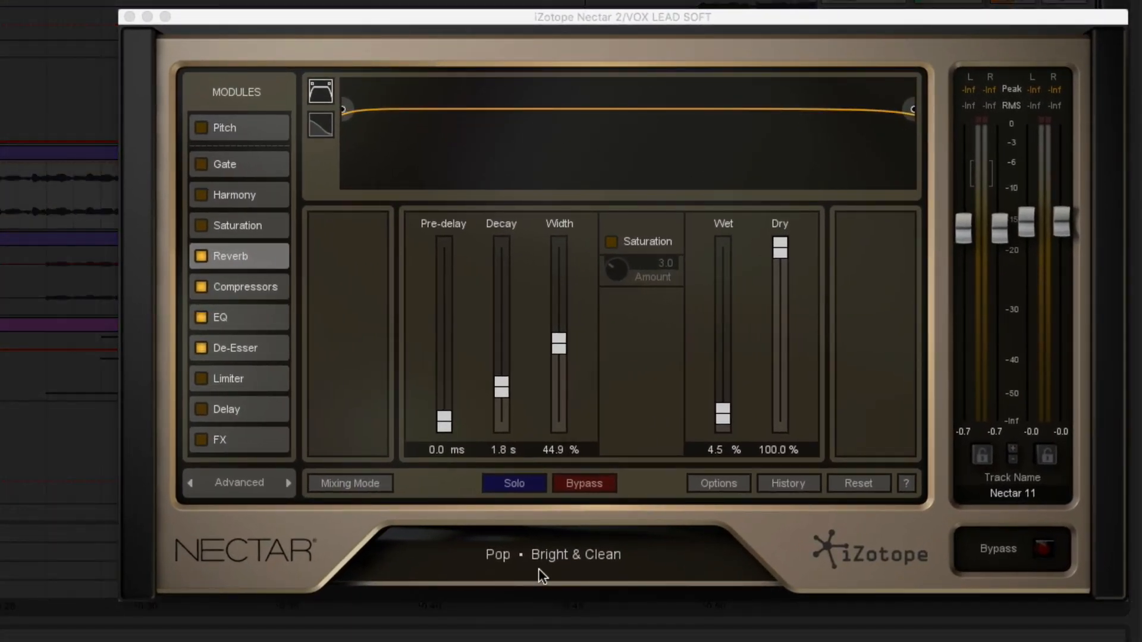
- Review the Pop Bright & Clean preset's De-Esser, EQ and Compressor modules in Nectar 2
click(234, 347)
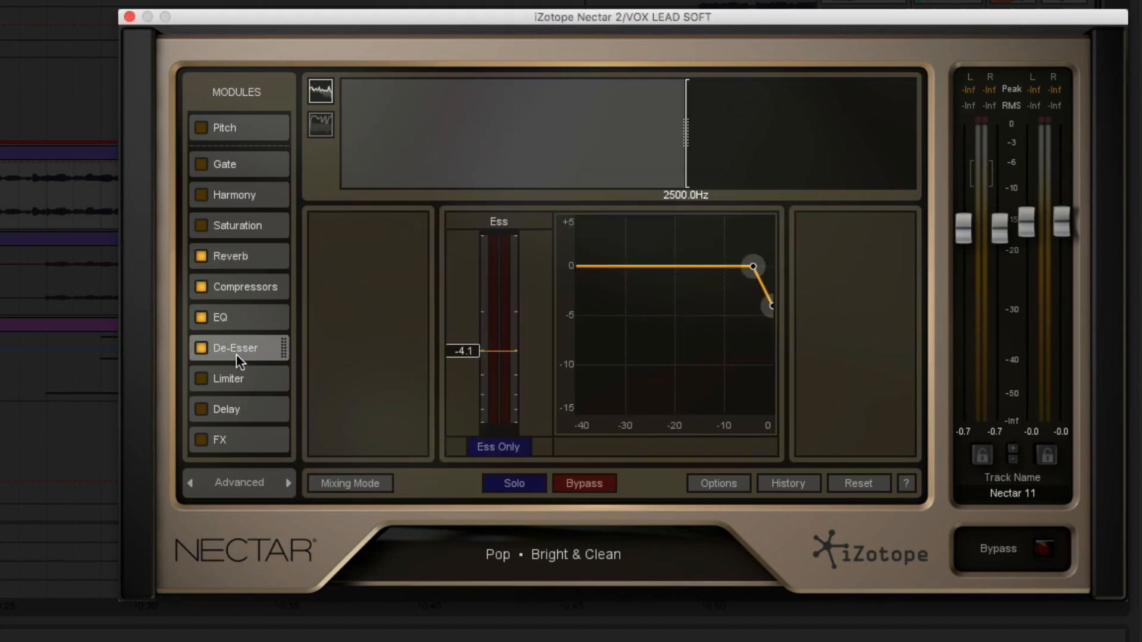
click(220, 317)
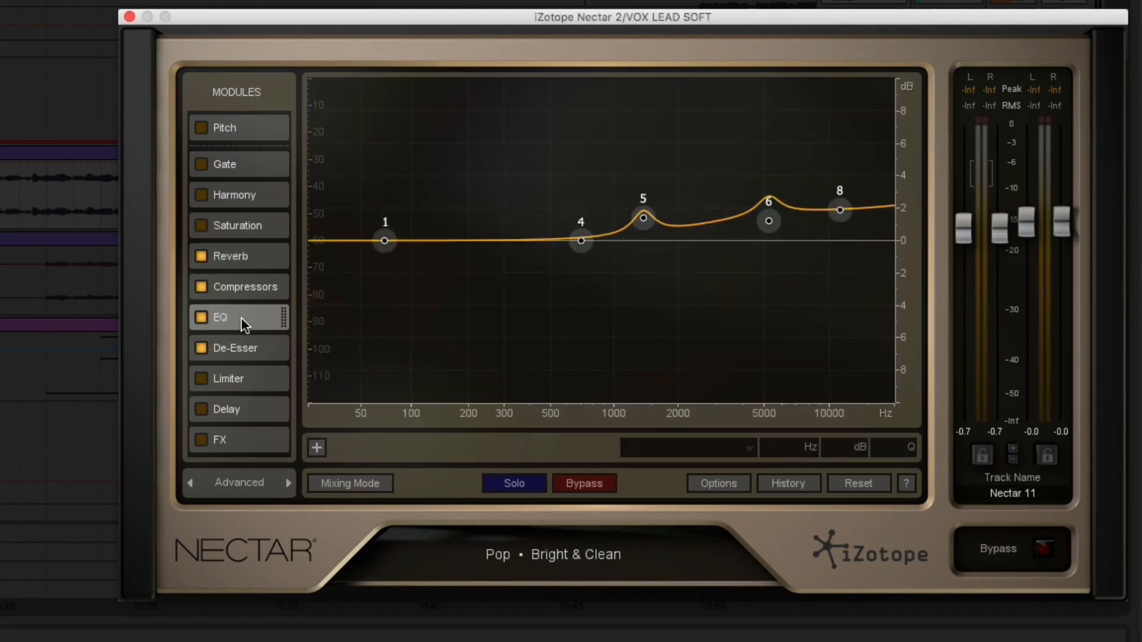
mouse_move(244, 292)
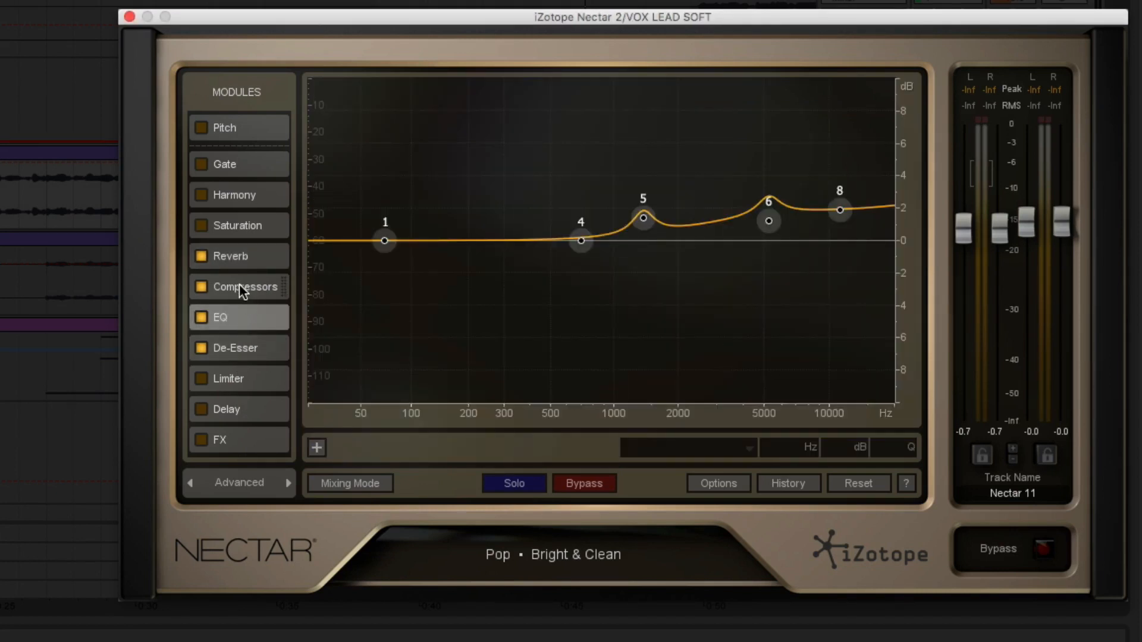
click(245, 286)
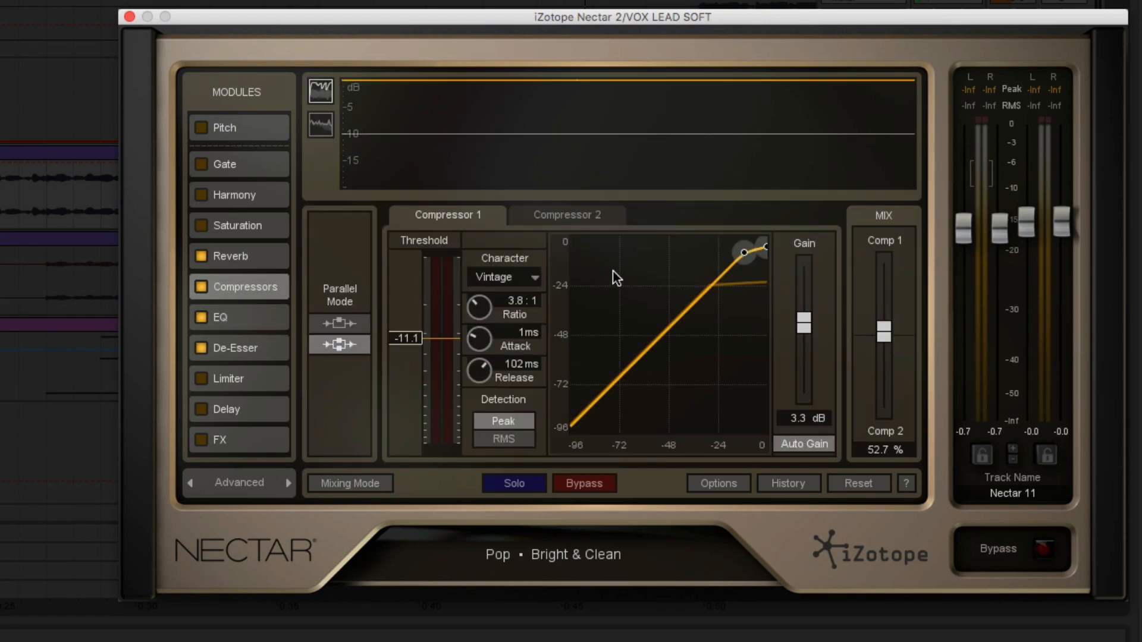
click(566, 215)
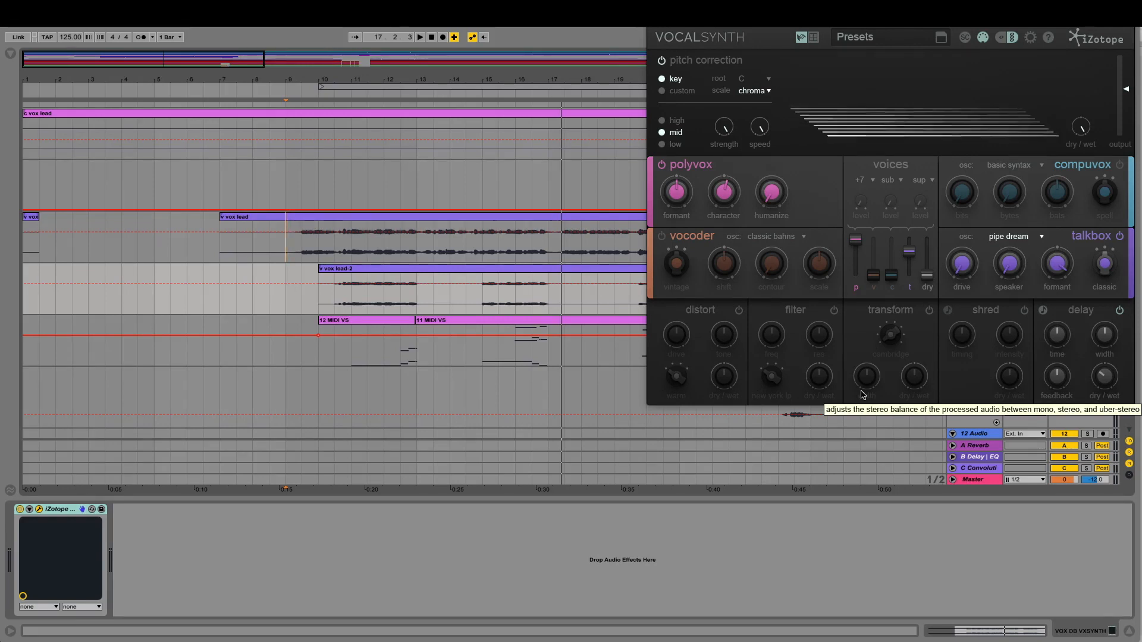
- Drag the VOX DB VXSYNTH VocalSynth window to the top-left of the screen
click(419, 36)
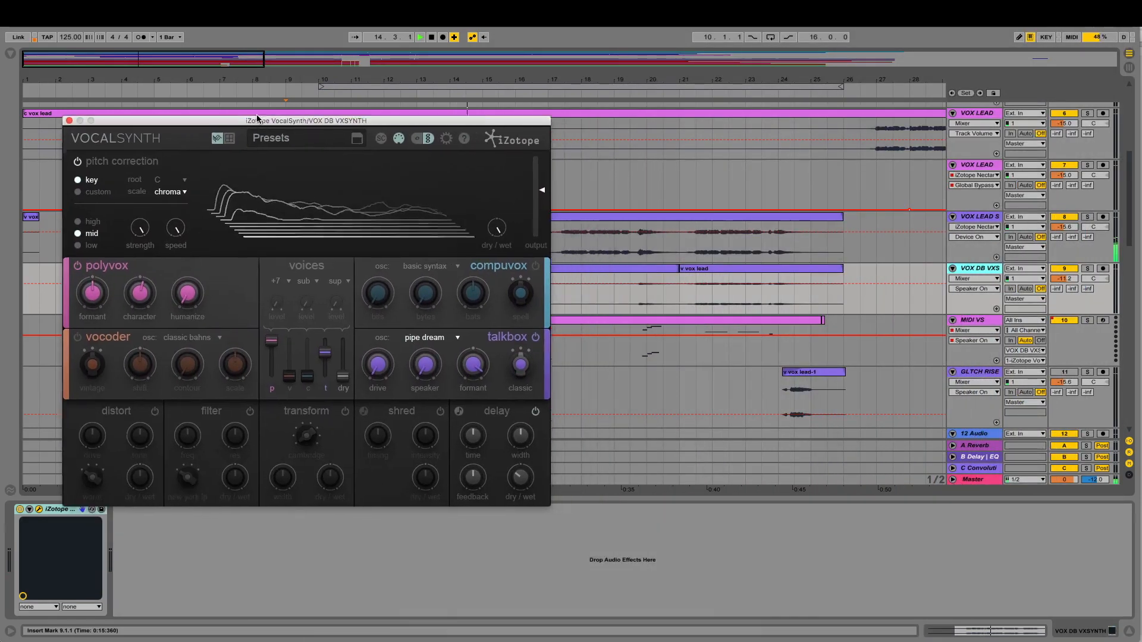
drag(256, 120, 207, 43)
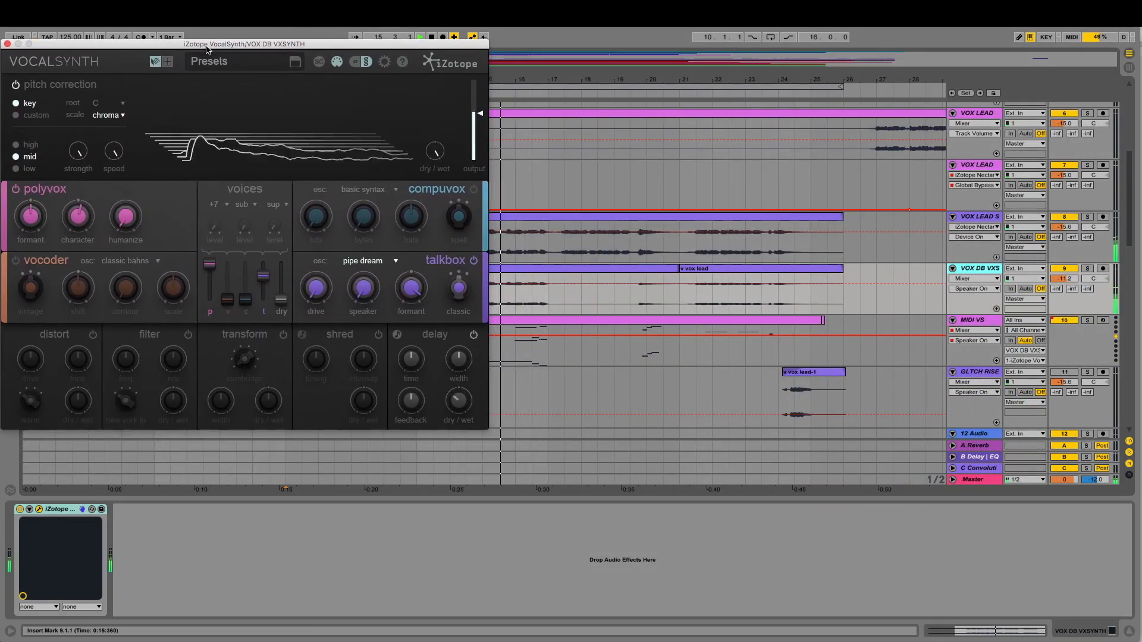